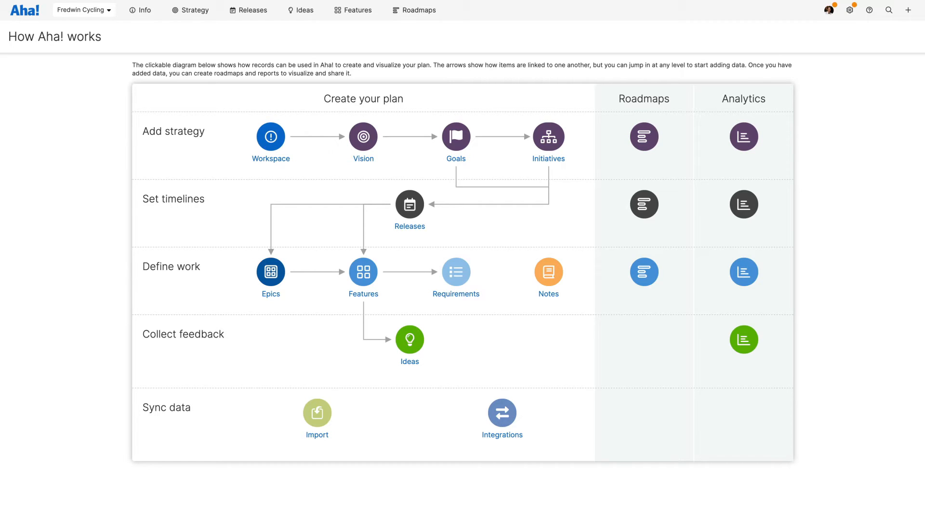
{"action": "mouse_move", "coordinate": [271, 137]}
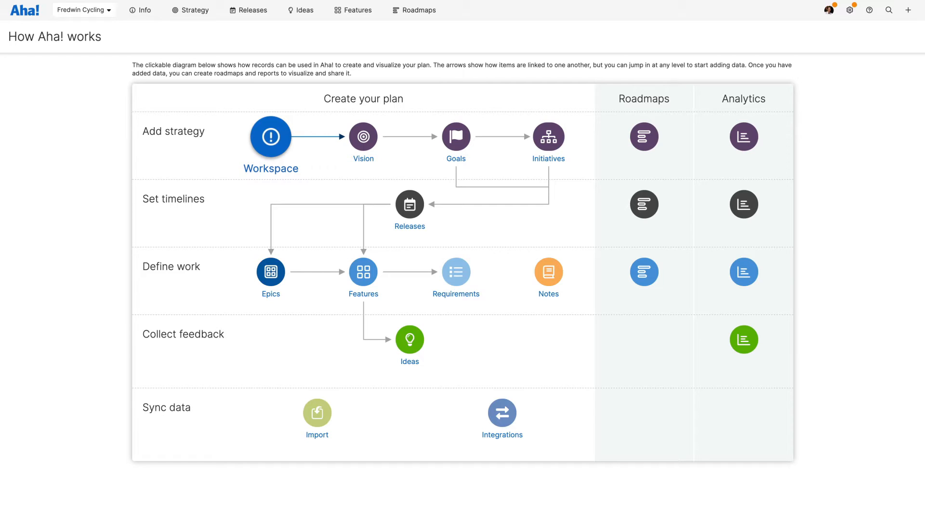
{"action": "mouse_move", "coordinate": [86, 82]}
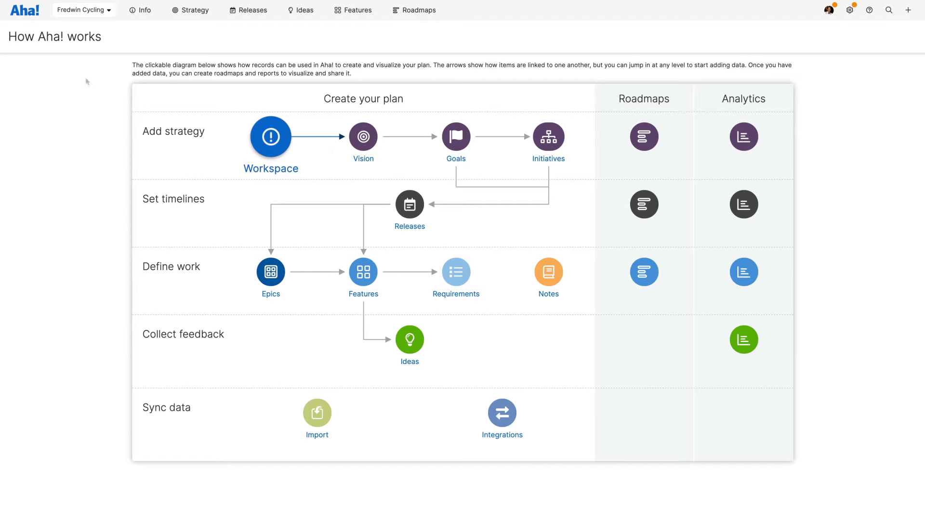
Step: Open the Create workspace dialog from the Workspace node of the How Aha! works diagram
{"action": "left_click", "coordinate": [85, 10]}
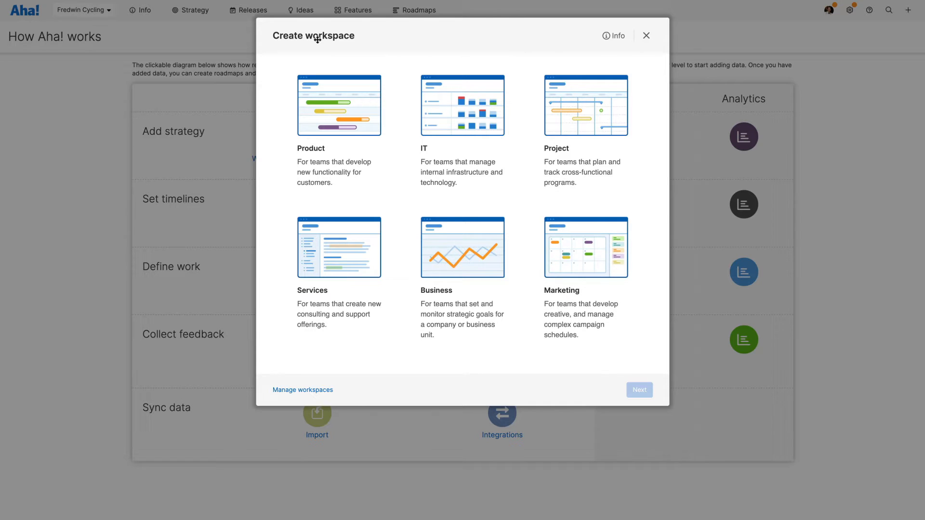
Step: Dismiss the Create workspace dialog without choosing a type and open the workspace selector
{"action": "left_click", "coordinate": [647, 36]}
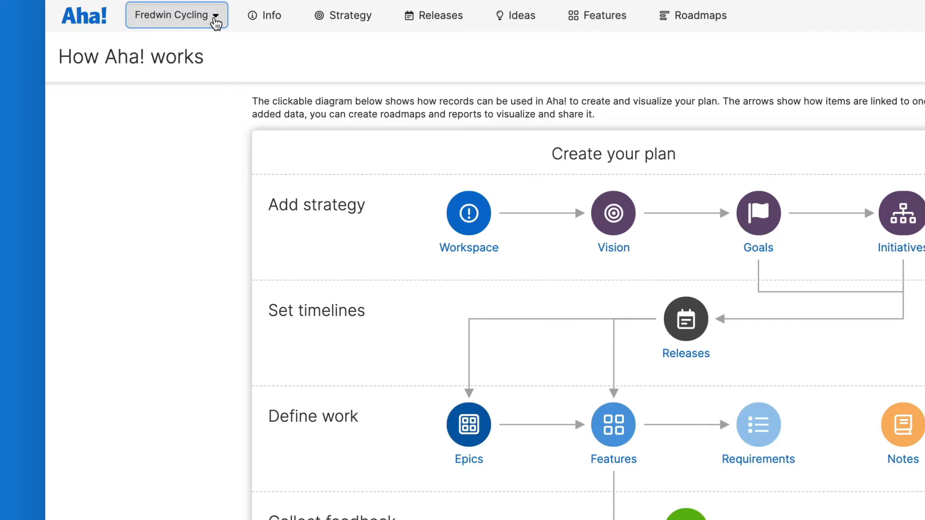
{"action": "left_click", "coordinate": [176, 15]}
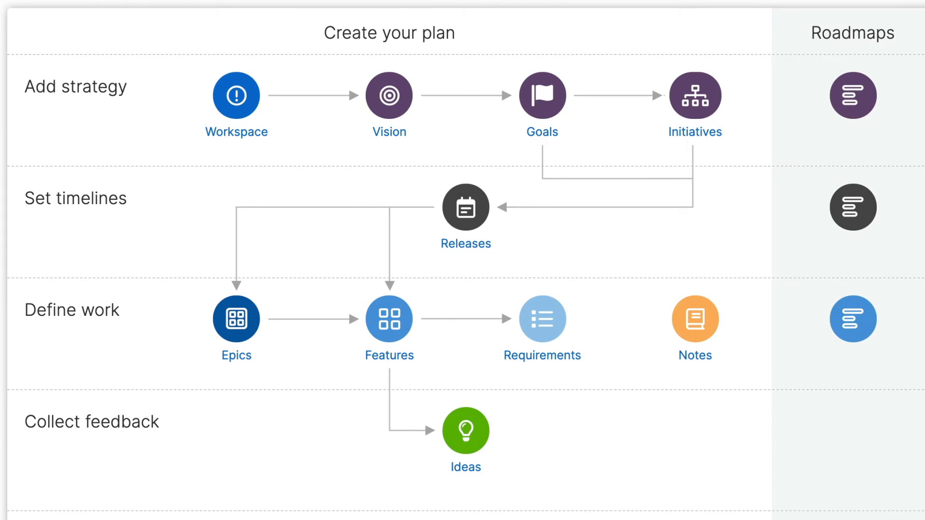
{"action": "mouse_move", "coordinate": [542, 95]}
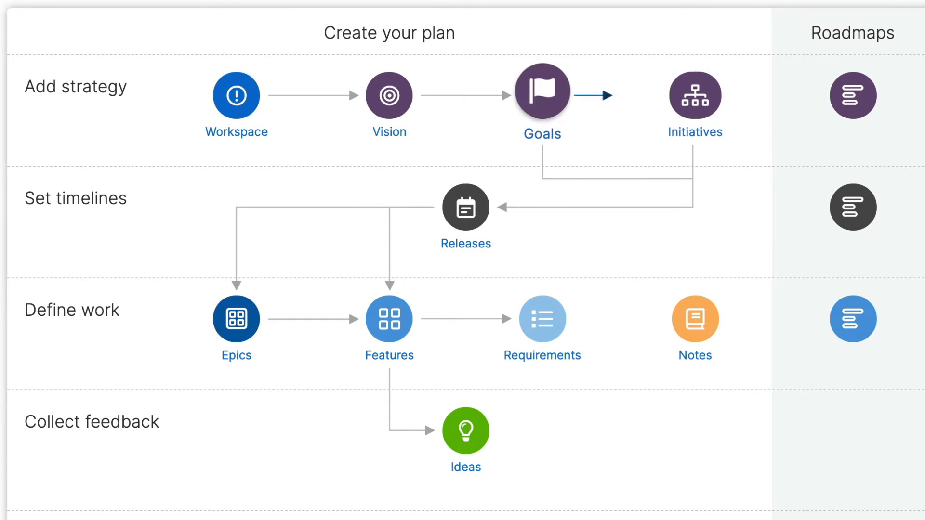
{"action": "left_click", "coordinate": [695, 95]}
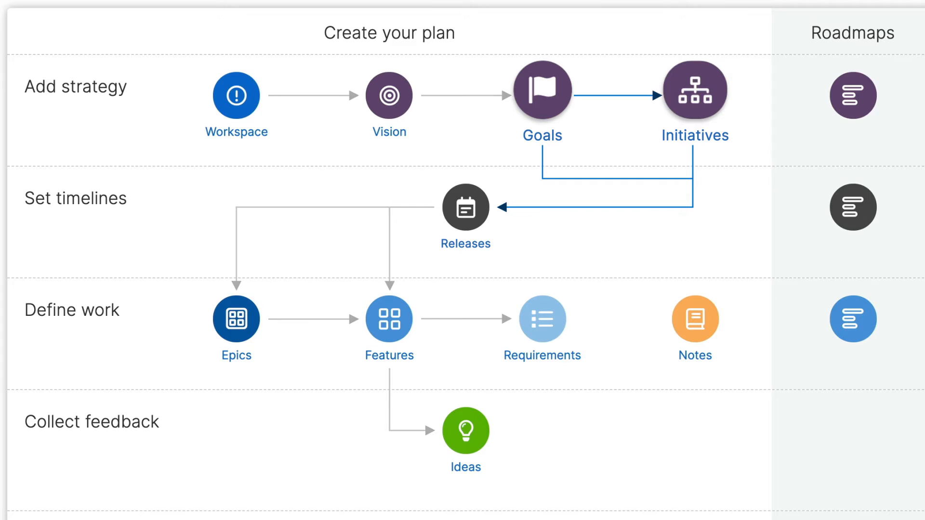
{"action": "mouse_move", "coordinate": [390, 323]}
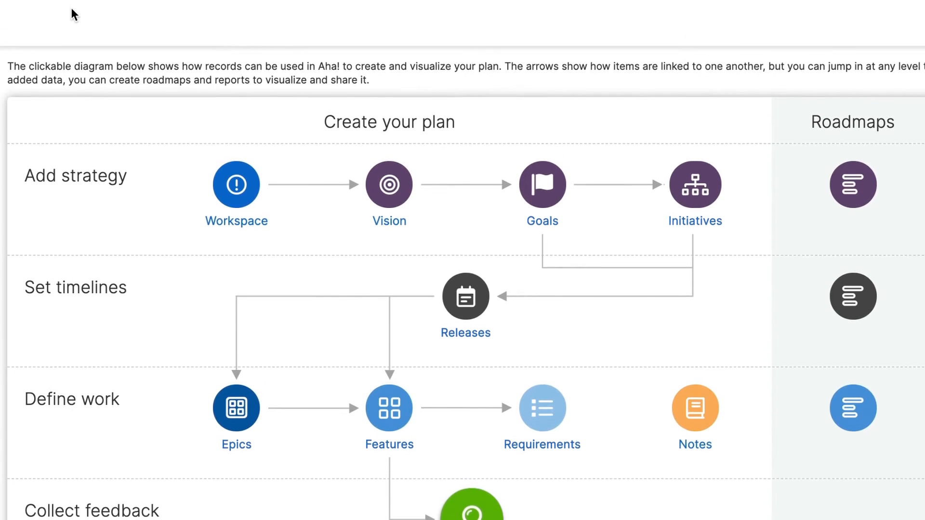
Step: Open the idea 'Remind me when to fuel during my ride' from Ideas overview
{"action": "left_click", "coordinate": [290, 17]}
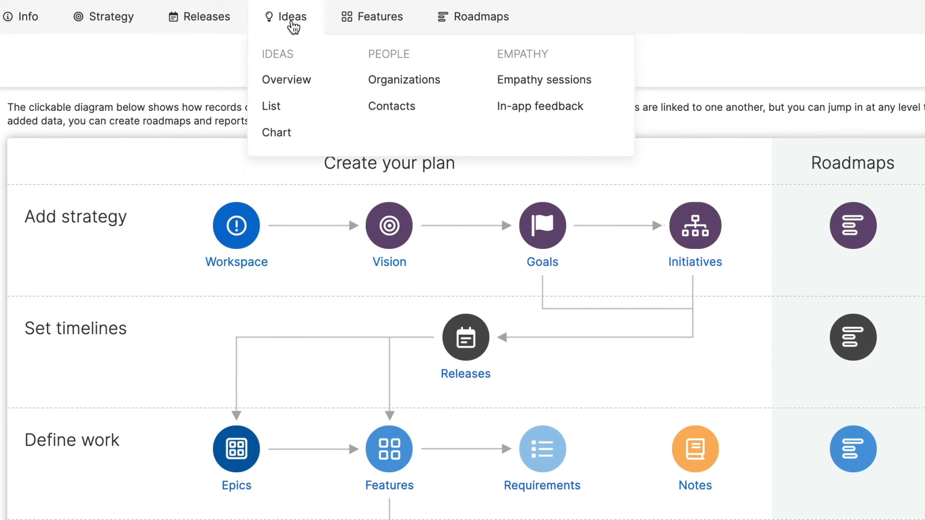
{"action": "left_click", "coordinate": [286, 79]}
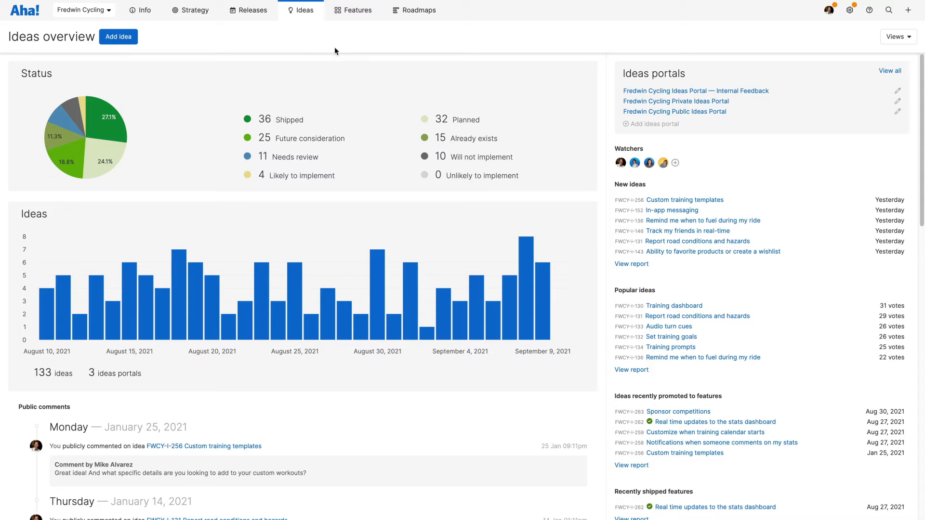
{"action": "mouse_move", "coordinate": [622, 224]}
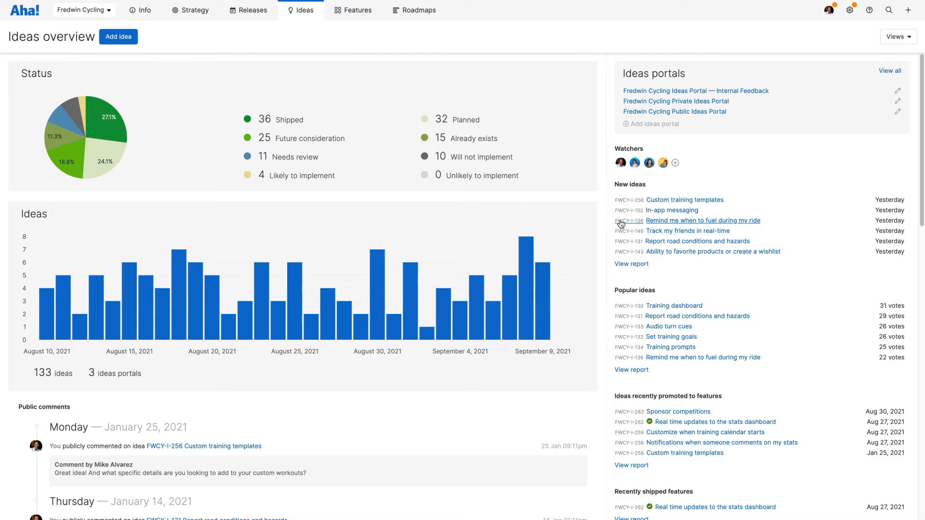
{"action": "left_click", "coordinate": [703, 220]}
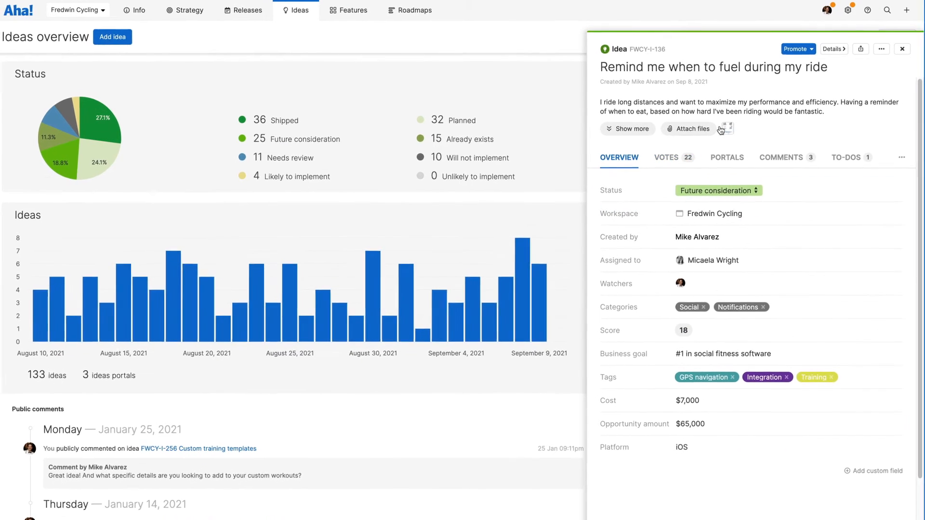
Step: Promote the idea to feature FWCY-133 in FWCY - iOS 4.5 and close its details
{"action": "left_click", "coordinate": [797, 49]}
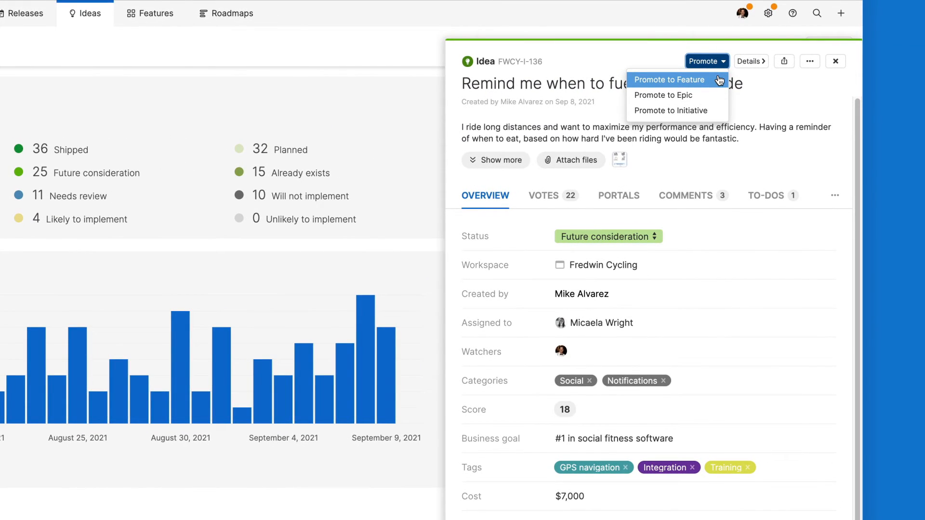
{"action": "left_click", "coordinate": [670, 79]}
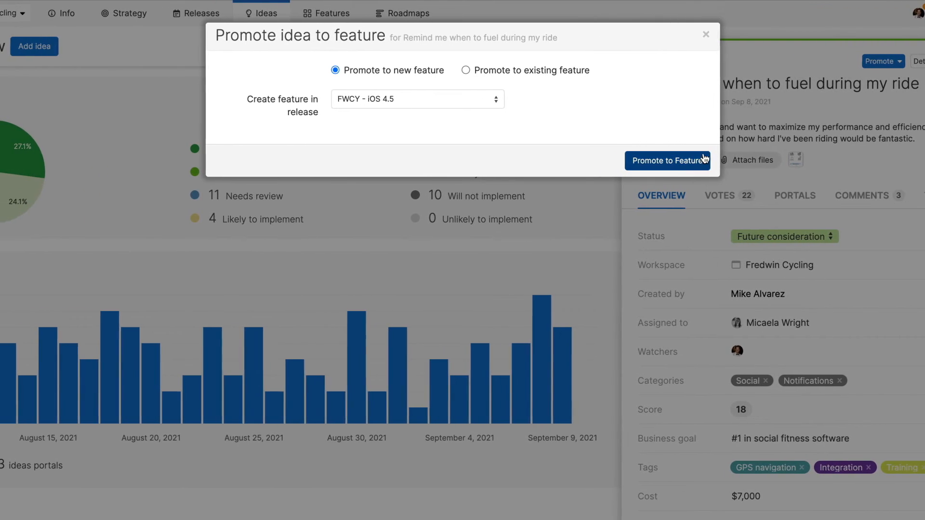
{"action": "left_click", "coordinate": [668, 161]}
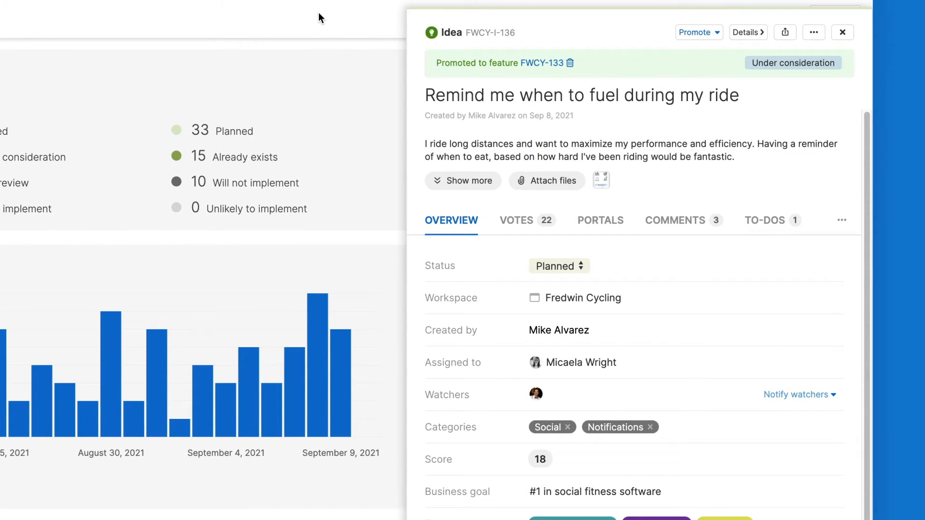
{"action": "left_click", "coordinate": [842, 32]}
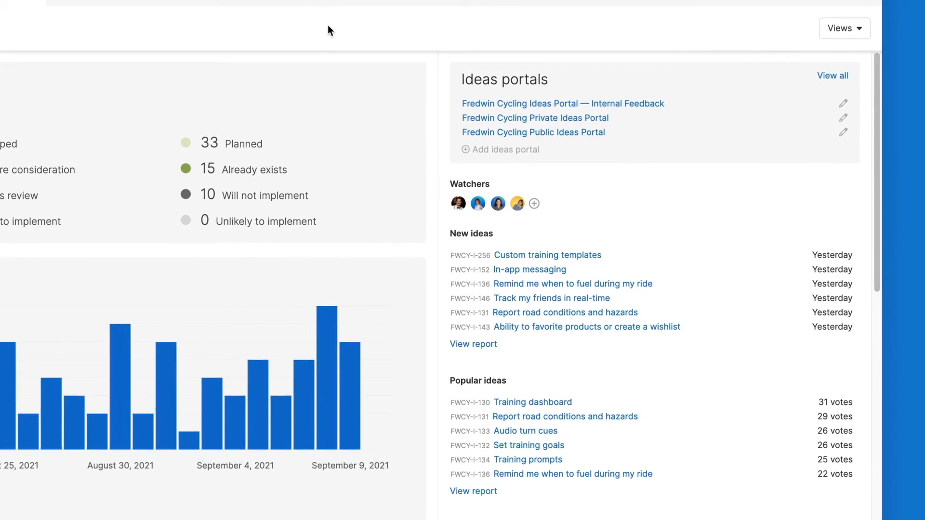
Step: Open the Hierarchy report from the Roadmaps menu
{"action": "left_click", "coordinate": [188, 15]}
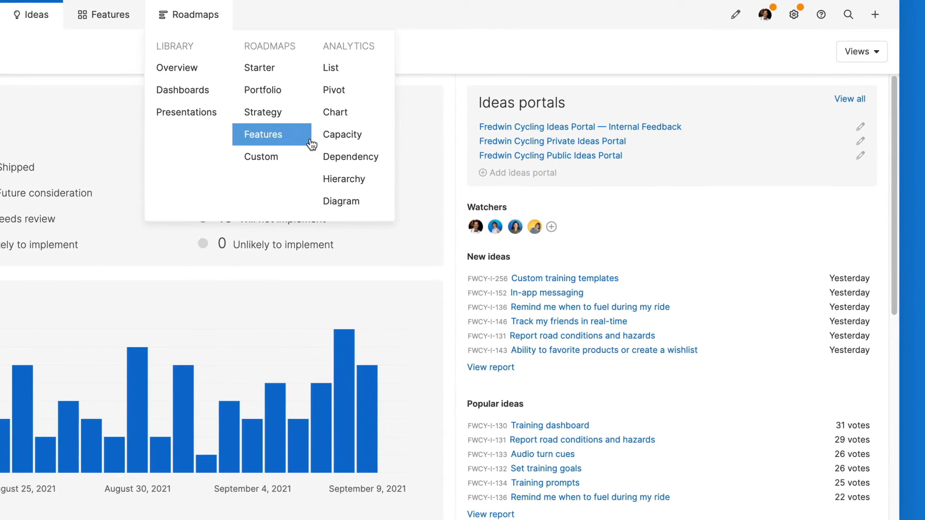
{"action": "mouse_move", "coordinate": [370, 181]}
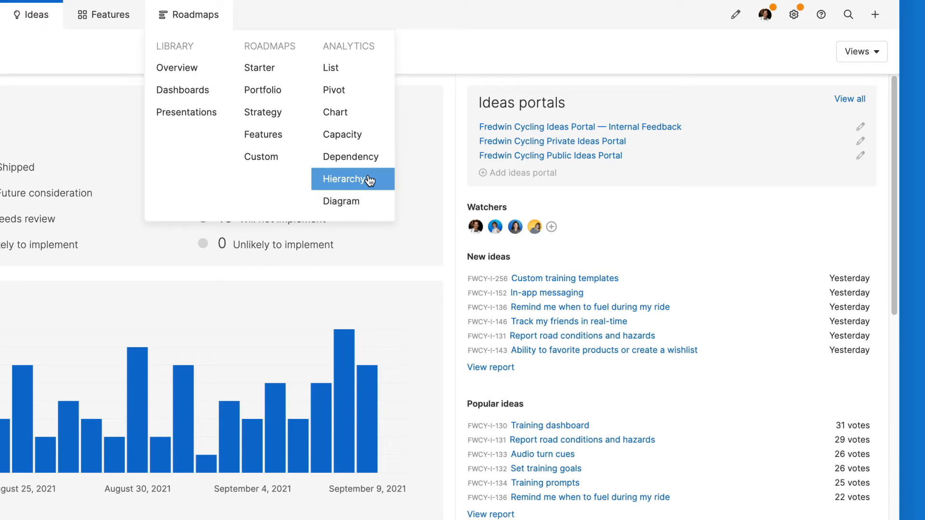
{"action": "left_click", "coordinate": [345, 179]}
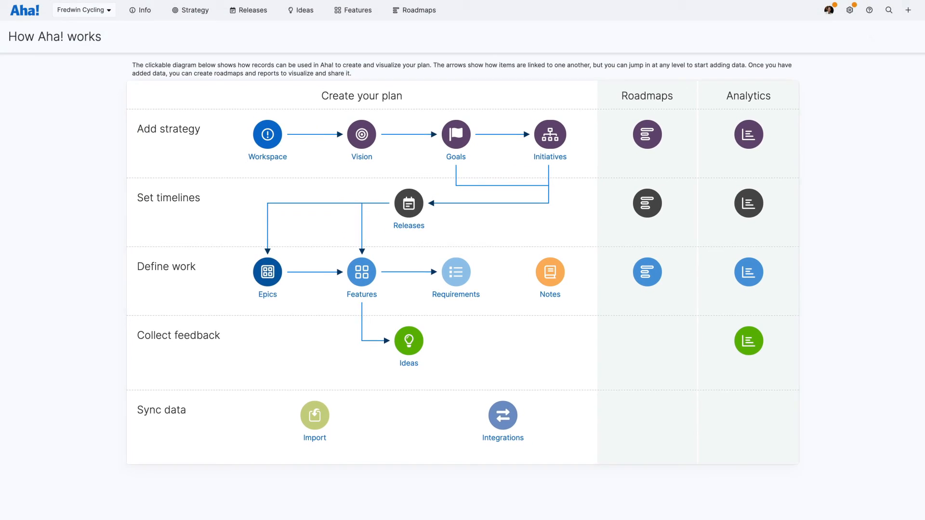
Step: Choose 'Get help from an expert' from the ? help menu
{"action": "left_click", "coordinate": [869, 9]}
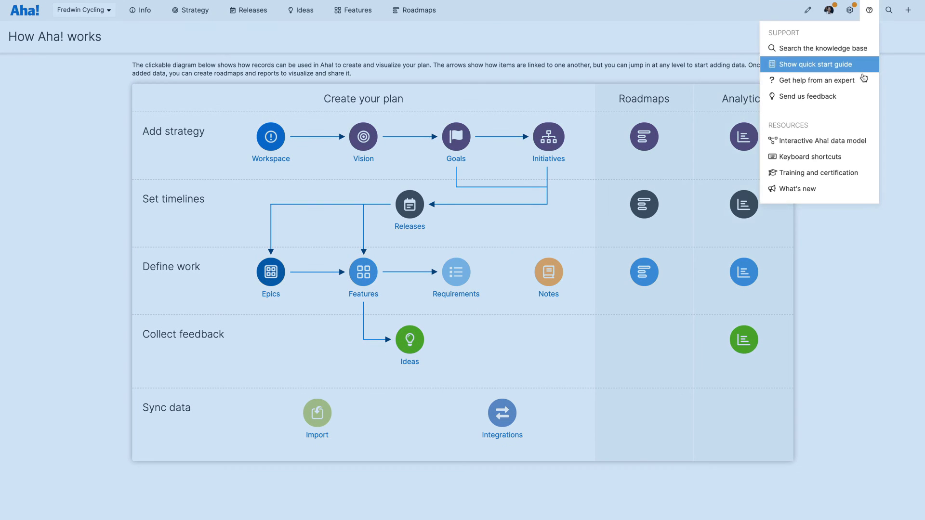
{"action": "left_click", "coordinate": [817, 81]}
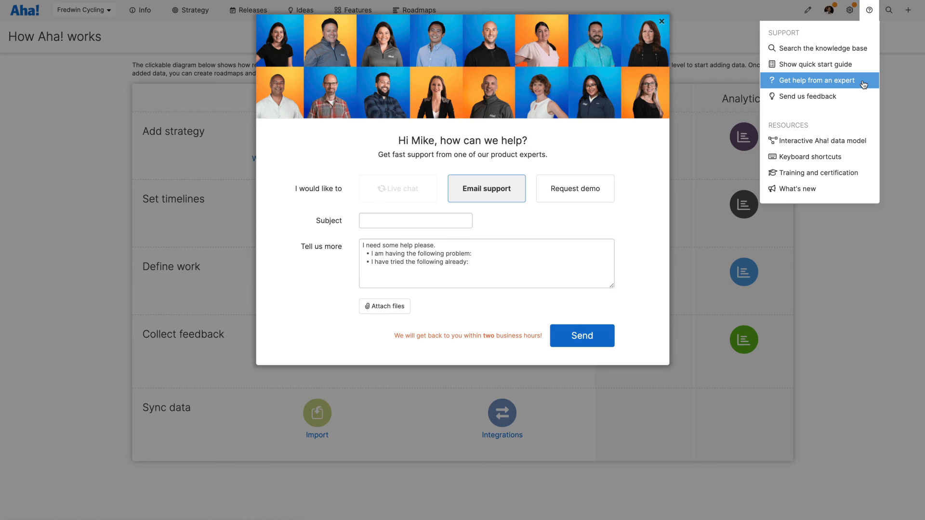